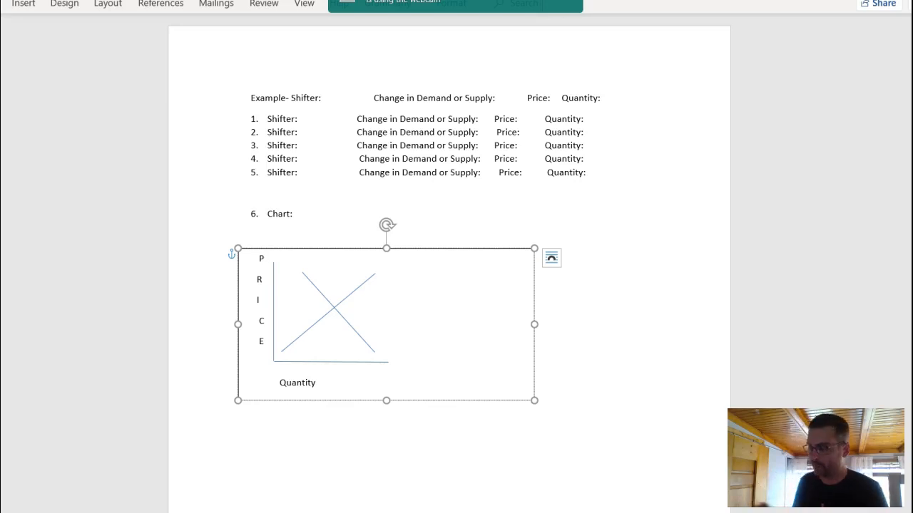
Draw a second supply line on the chart, parallel to the first and shifted right, using a Line shape.
click(263, 257)
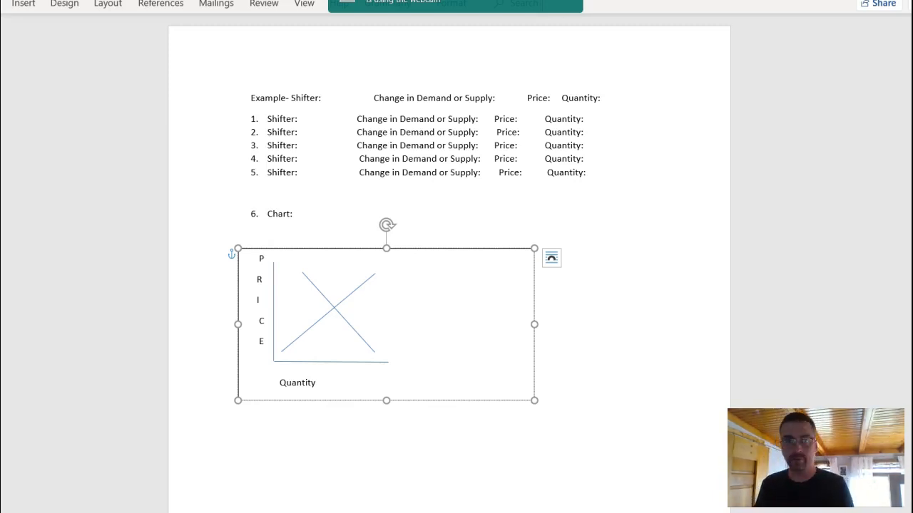
click(261, 258)
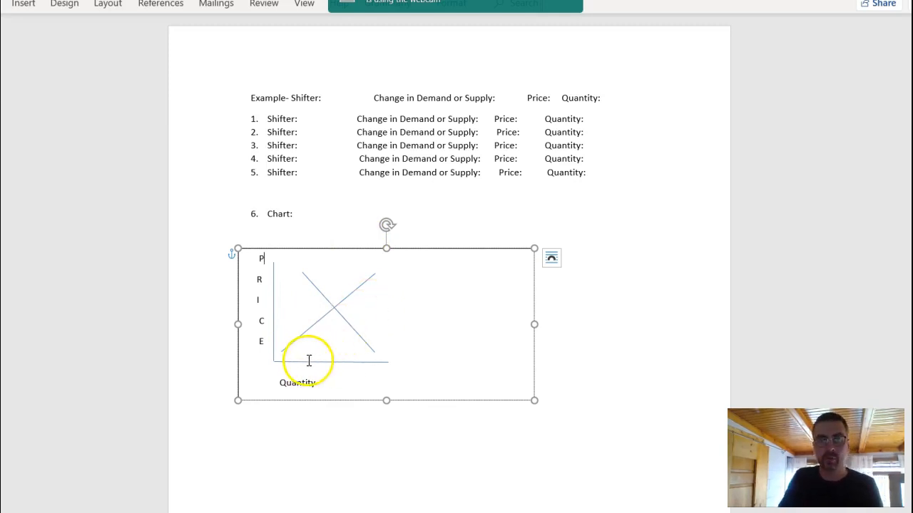
mouse_move(25, 58)
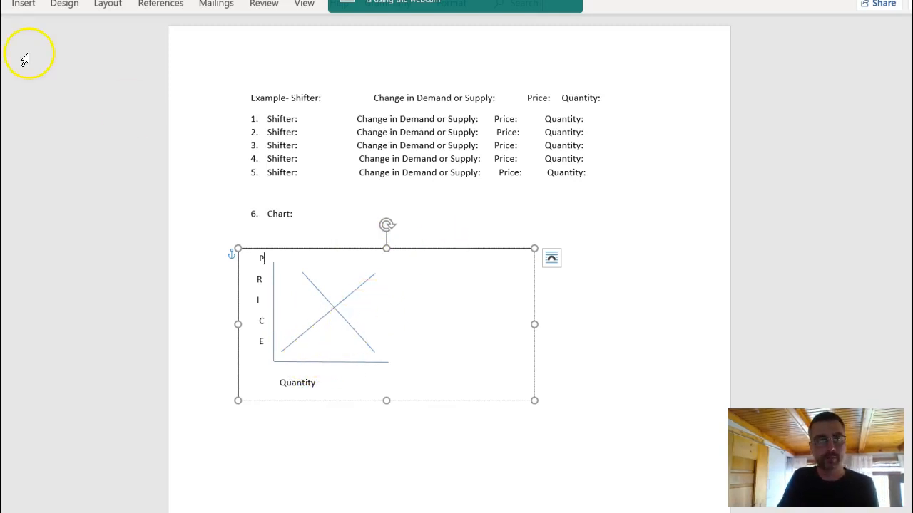
mouse_move(8, 13)
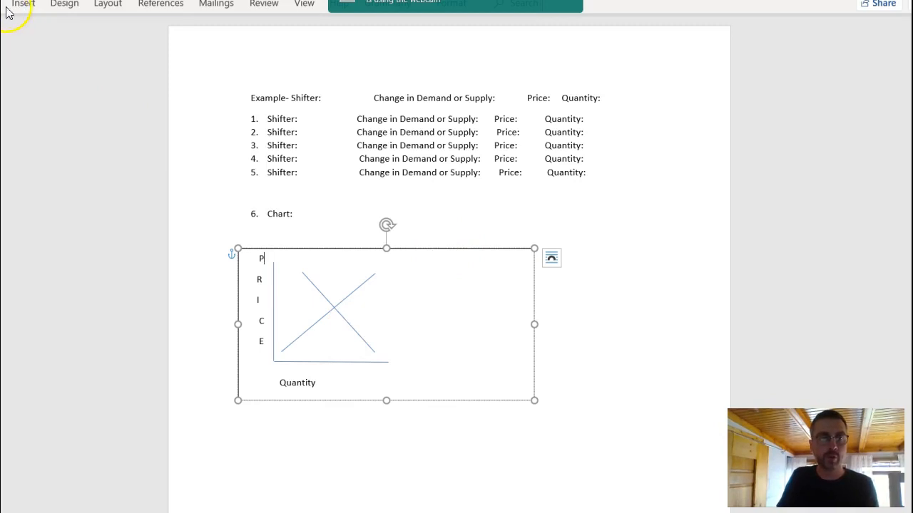
click(23, 4)
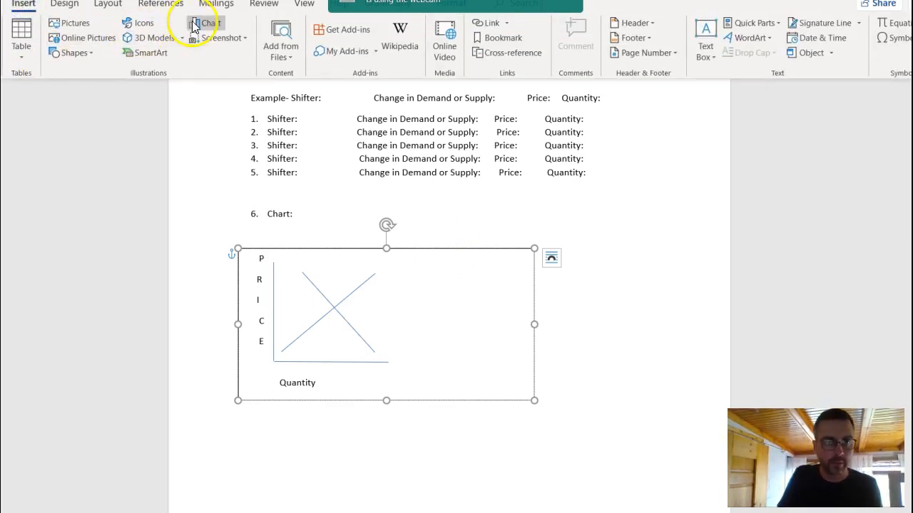
click(74, 52)
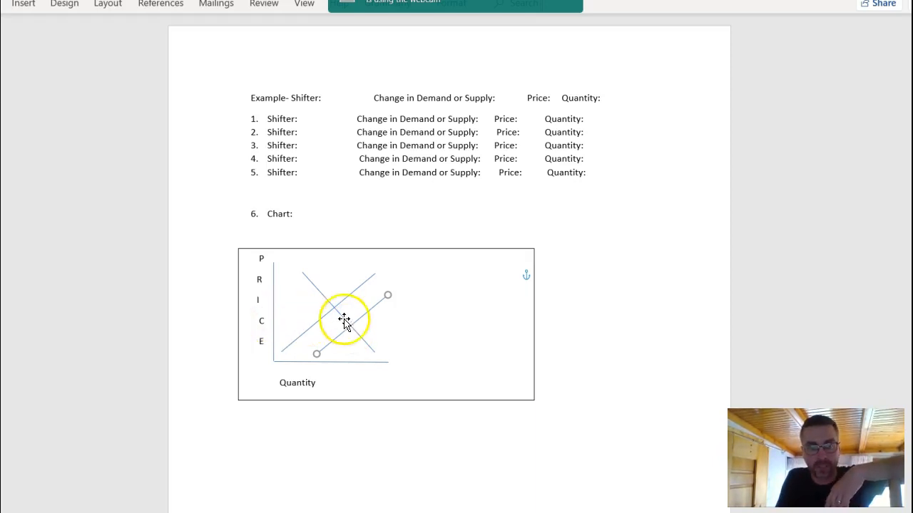
mouse_move(349, 363)
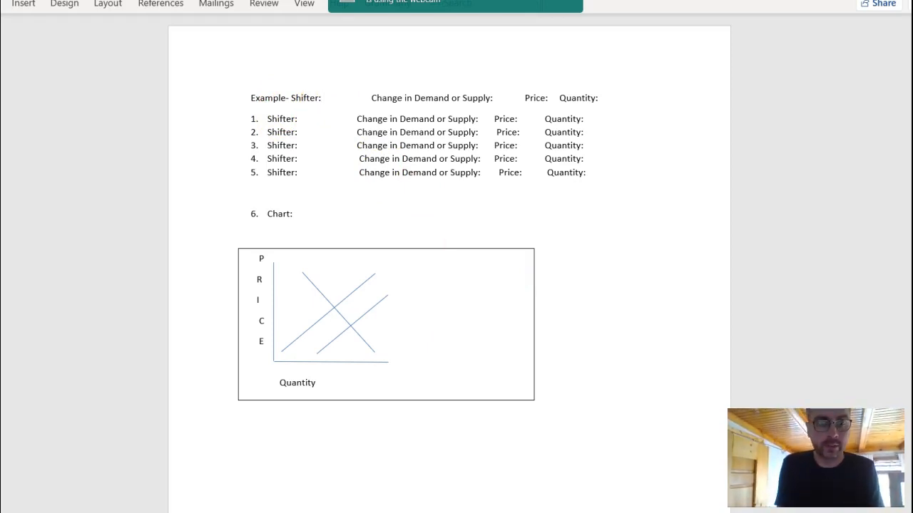
Enter Price of Resource as the example's shifter and Supply Increase as its change.
text(Price)
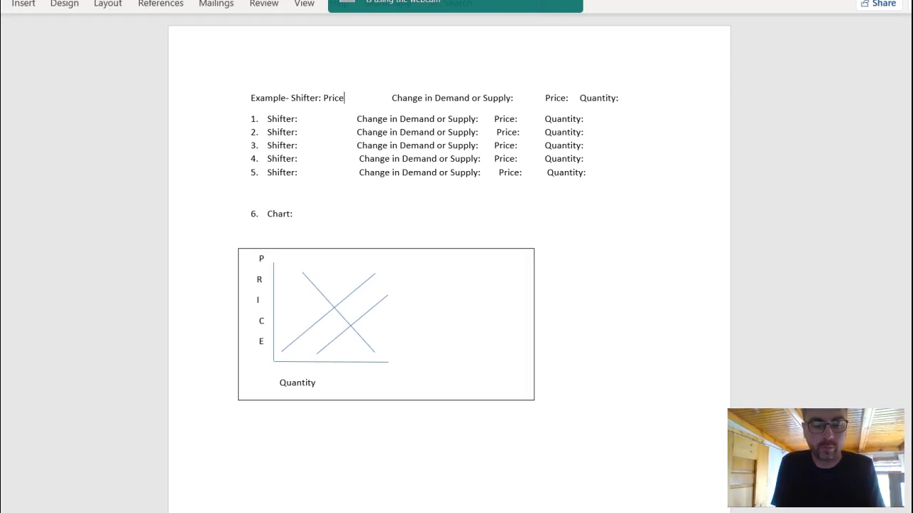
text(of Re)
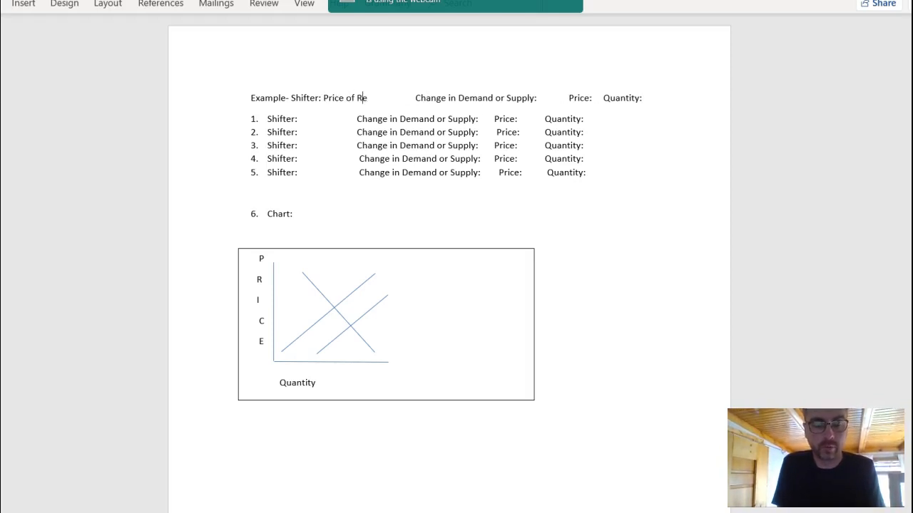
text(source)
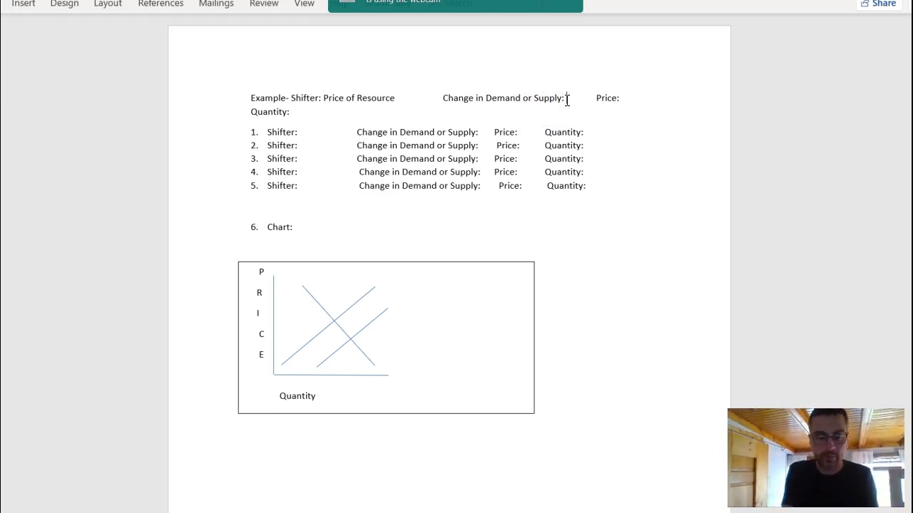
text(Supply Increase)
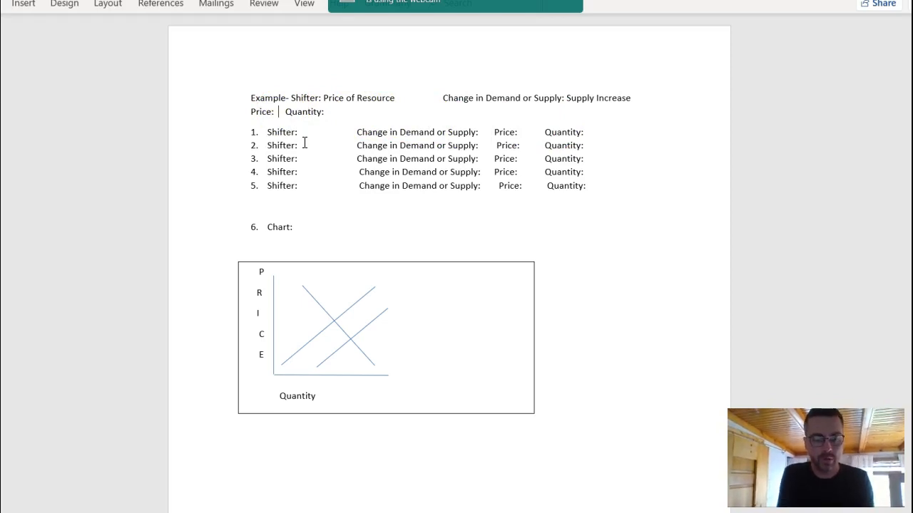
Answer the example's price as Down and its quantity as Up.
text(Down)
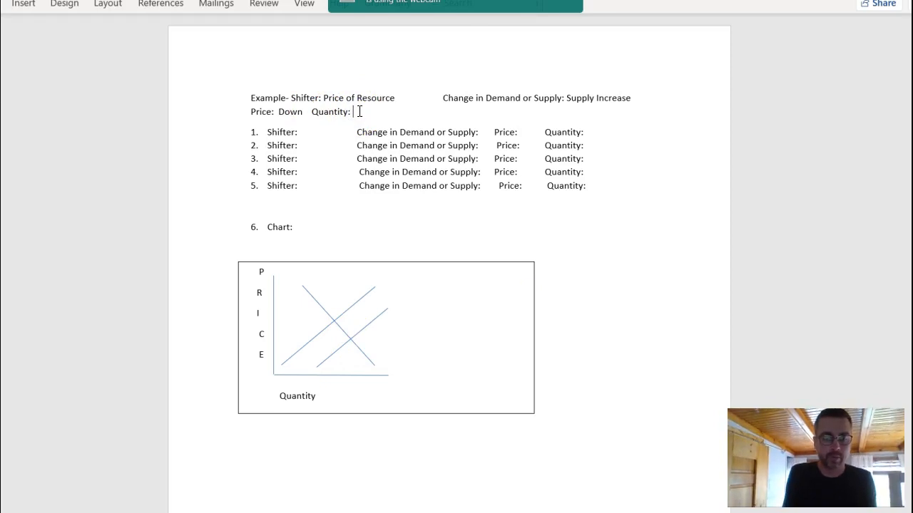
text(Up)
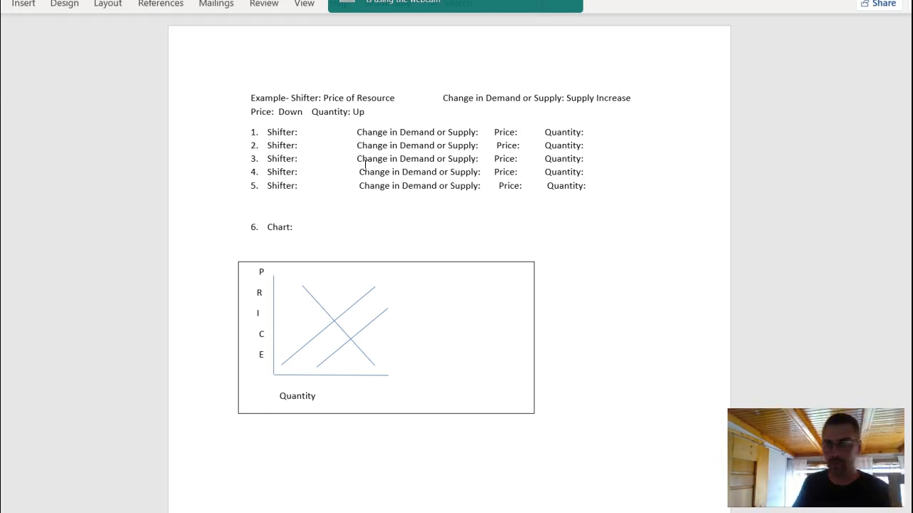
Enter 'Price of Compliment' as the shifter for item 1.
click(300, 132)
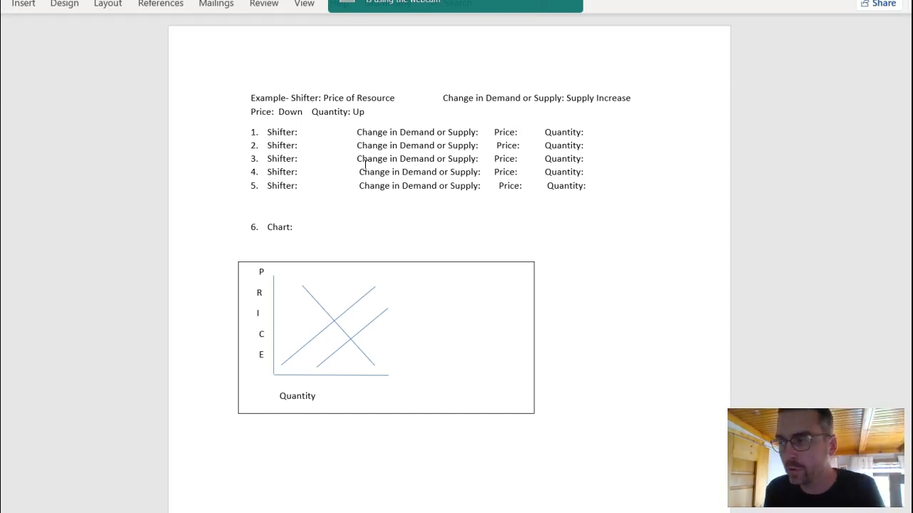
click(301, 132)
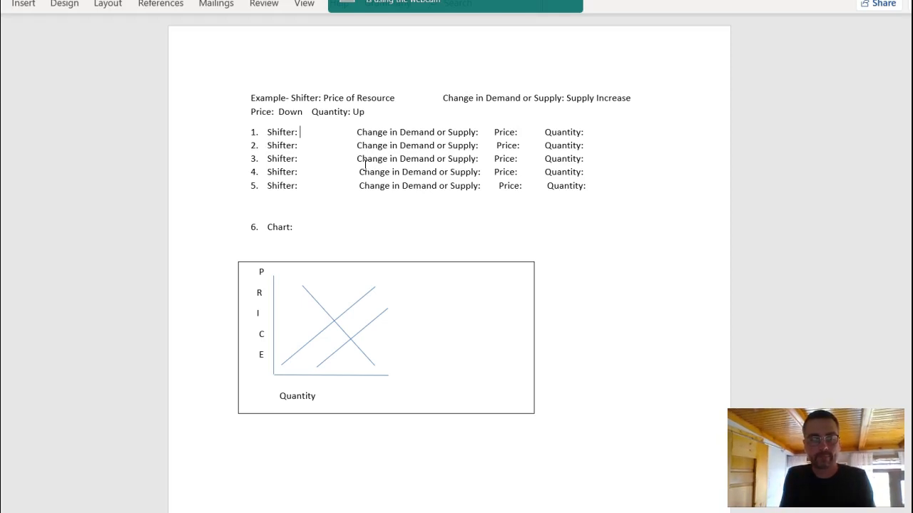
text(P)
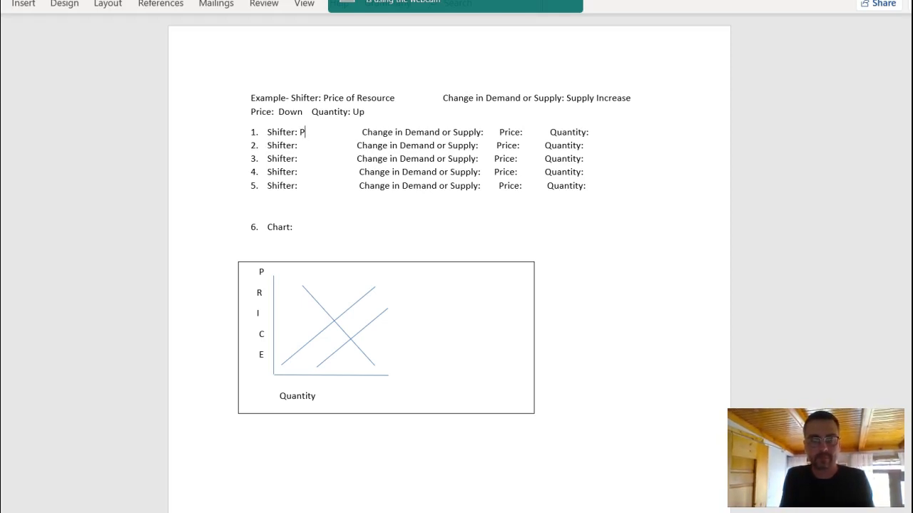
text(rice of C)
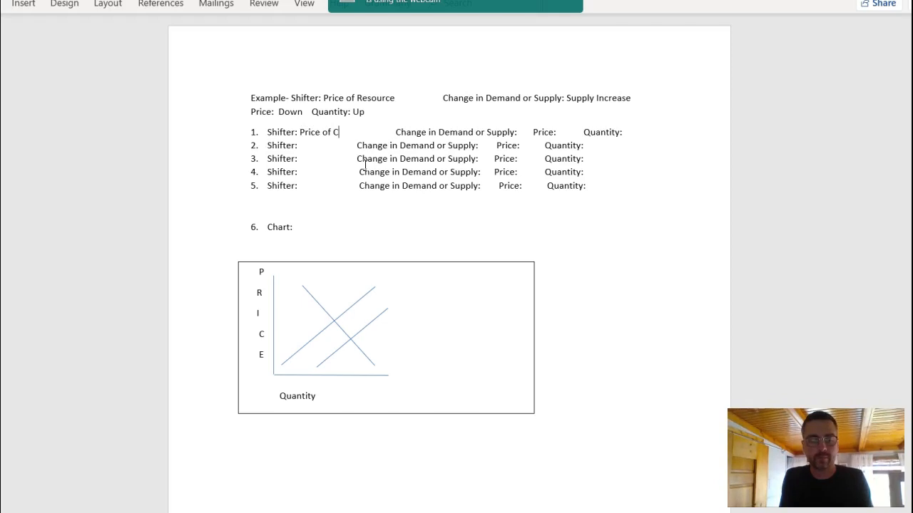
text(ompliment)
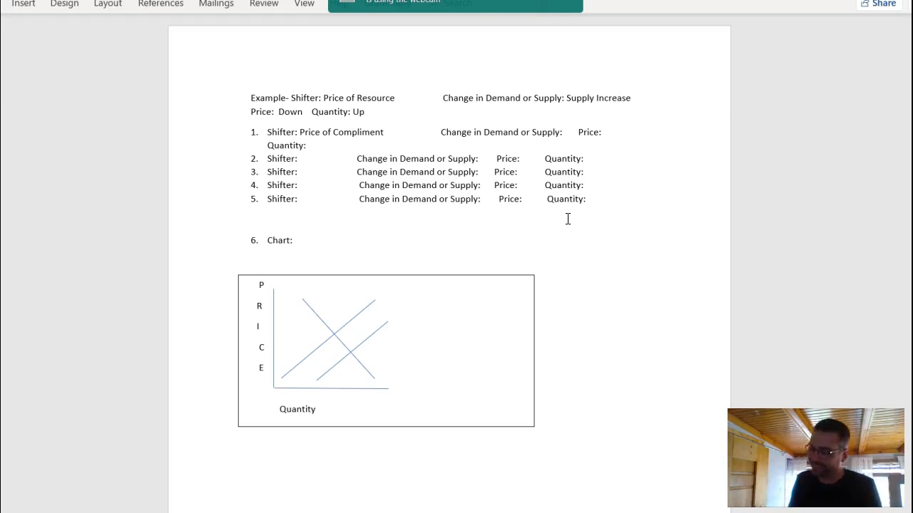
Enter 'Decrease in Demand' as item 1's change in demand or supply.
text(D)
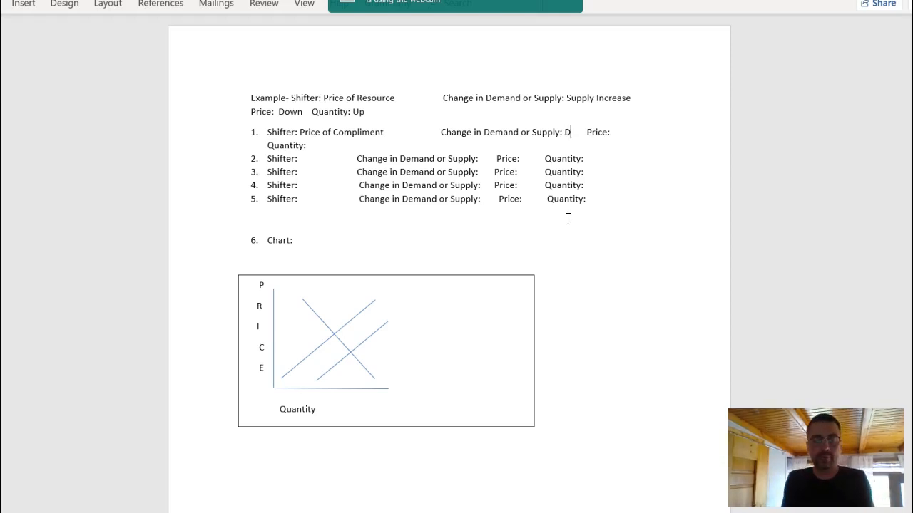
text(ecrease)
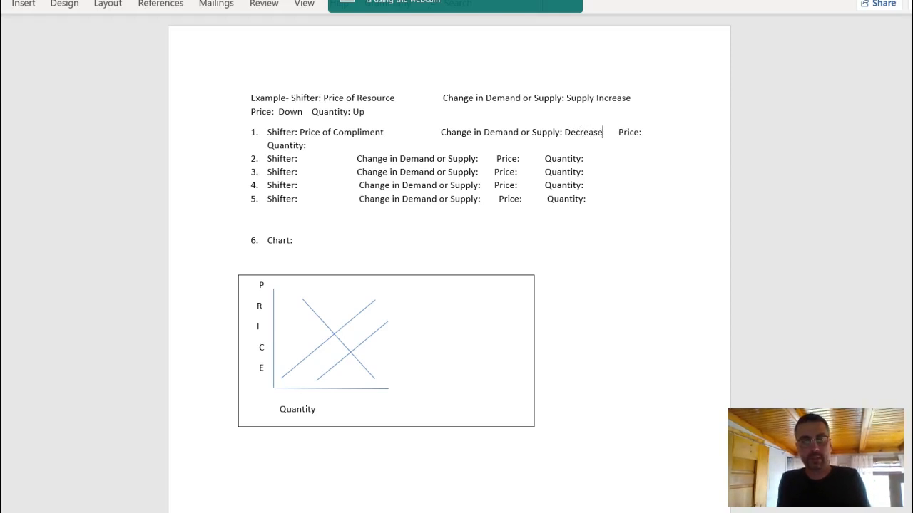
text(in Dem)
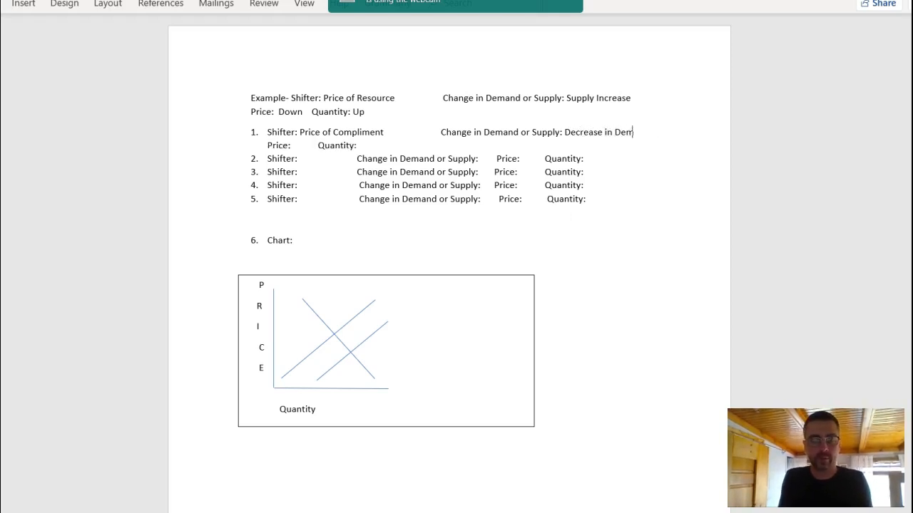
text(and)
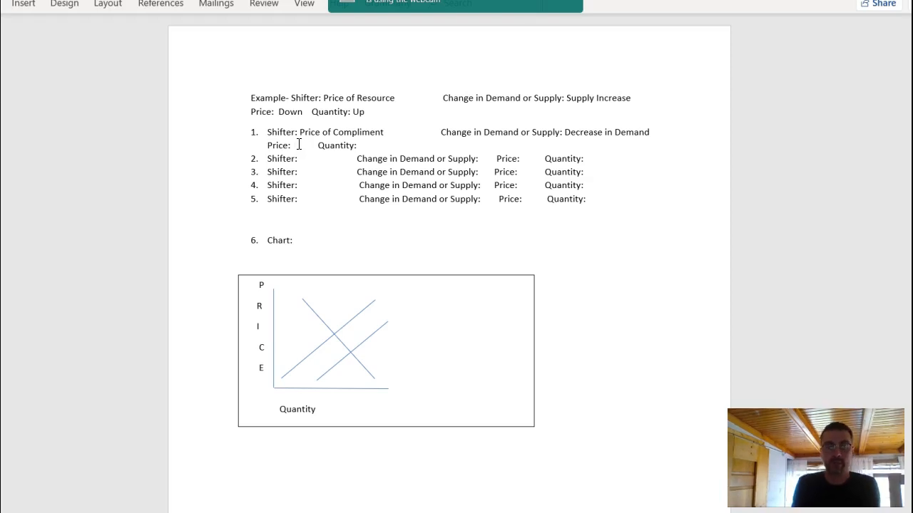
Answer item 1's price as Down and quantity as Down, fixing the quantity's spacing.
text(Down)
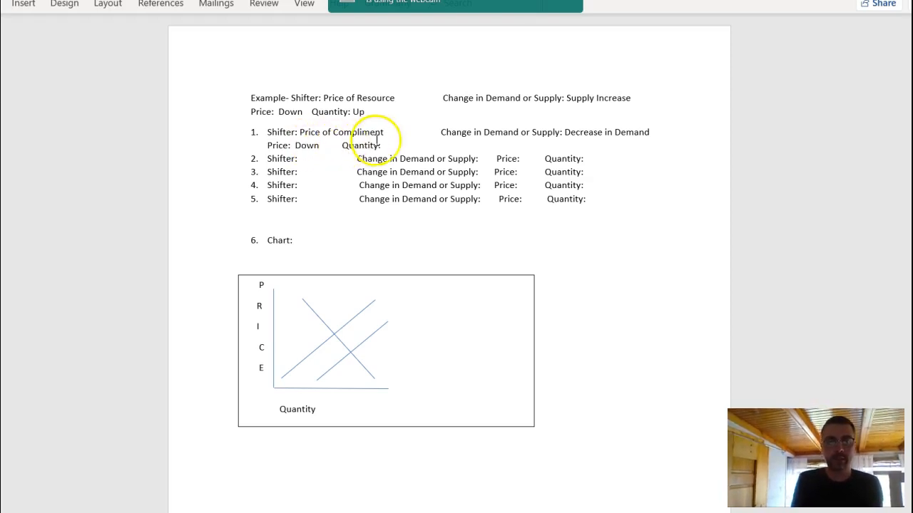
mouse_move(387, 145)
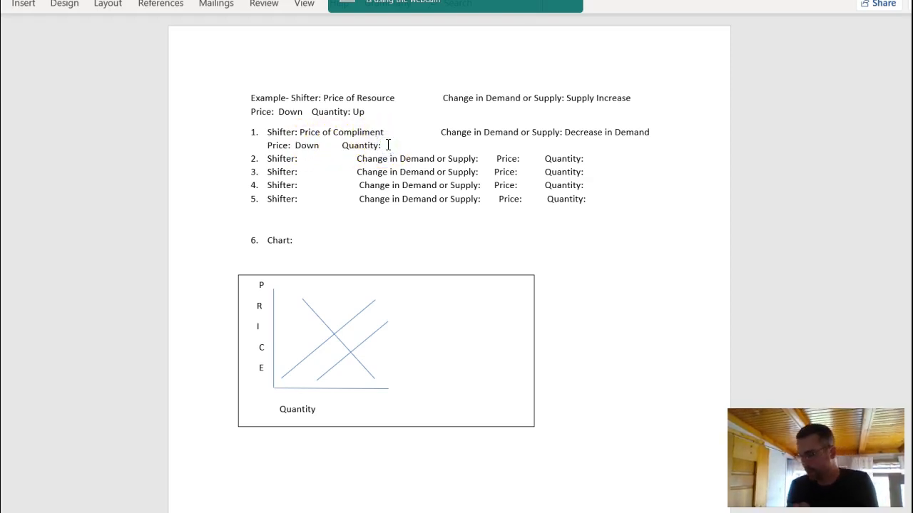
text(Down)
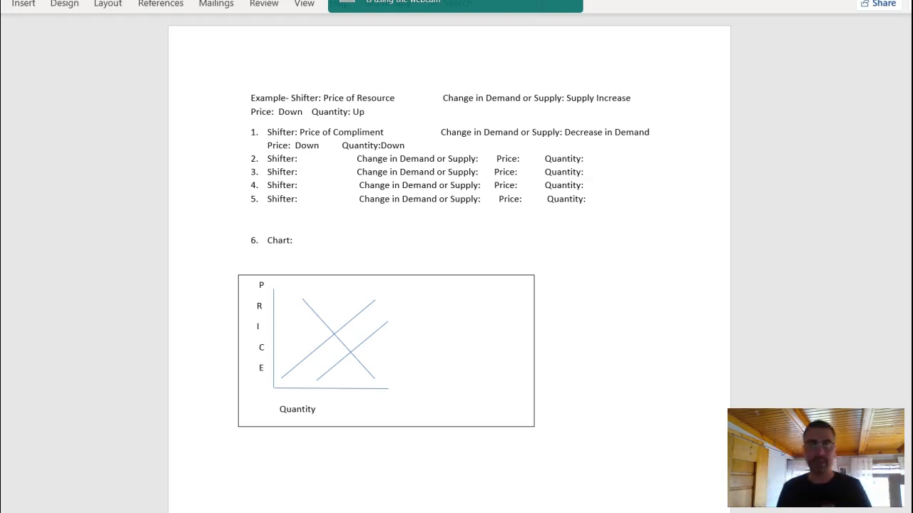
click(405, 146)
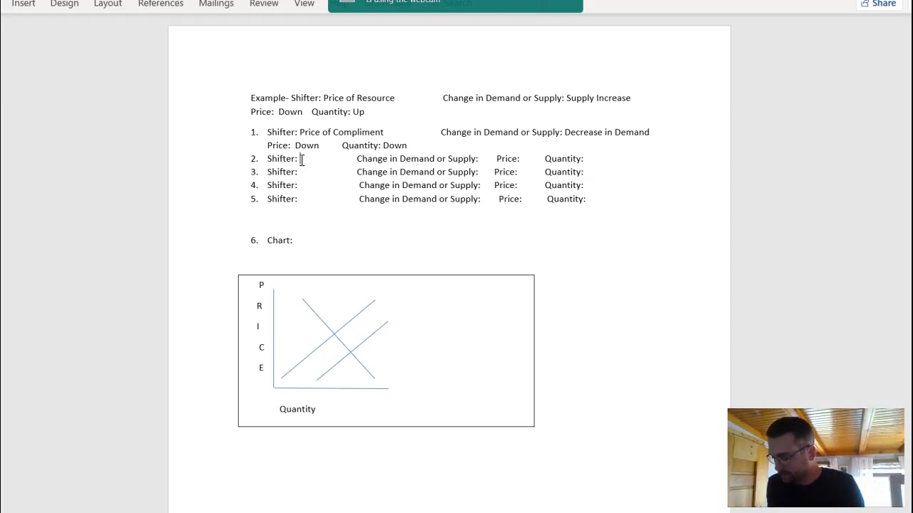
Enter 'Number of Consumers' as the shifter for item 2.
text(Number of Consumer)
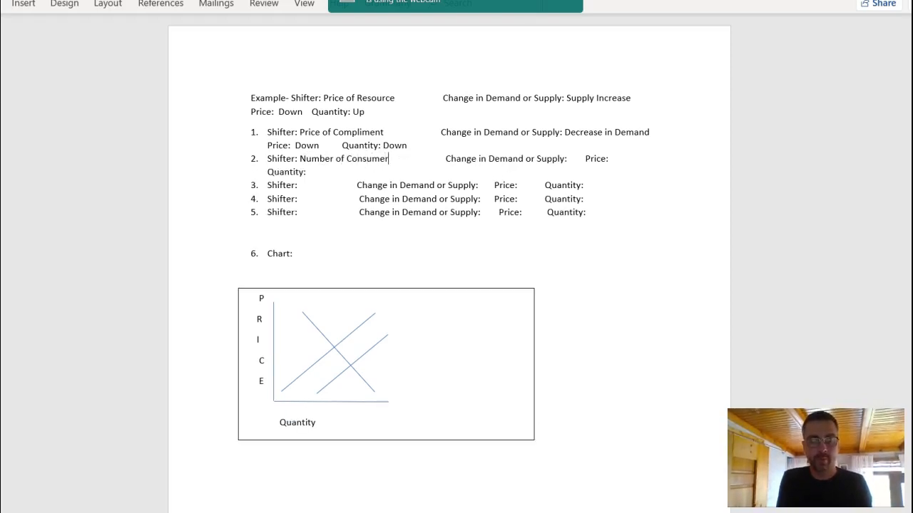
text(s)
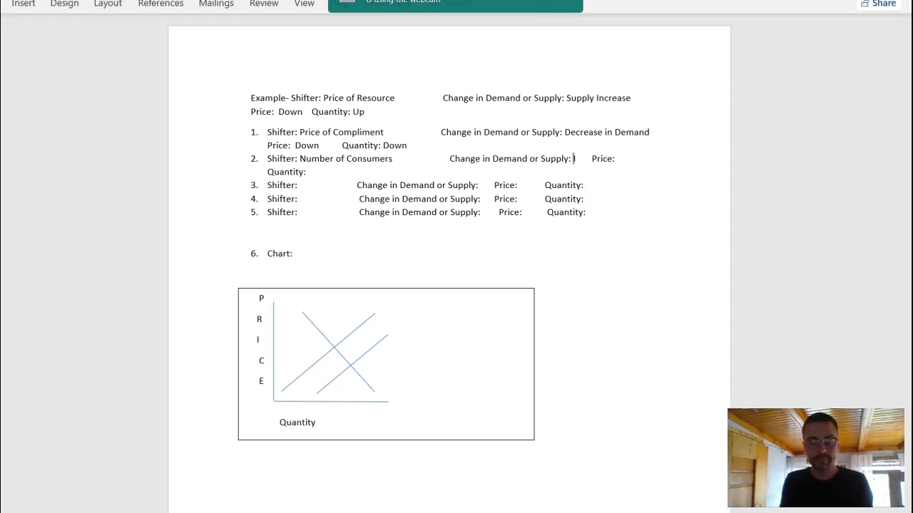
Enter 'Increase in Demand' as item 2's change in demand or supply.
text(Increase)
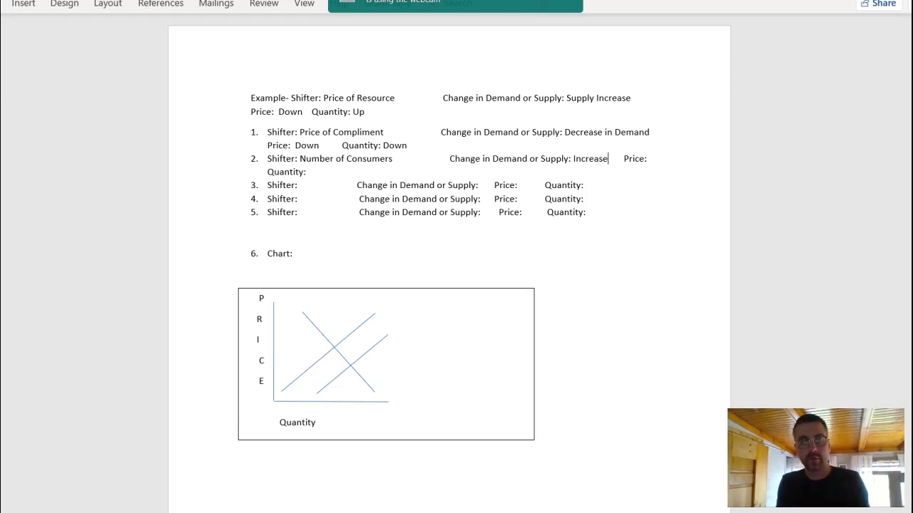
text(in Demand)
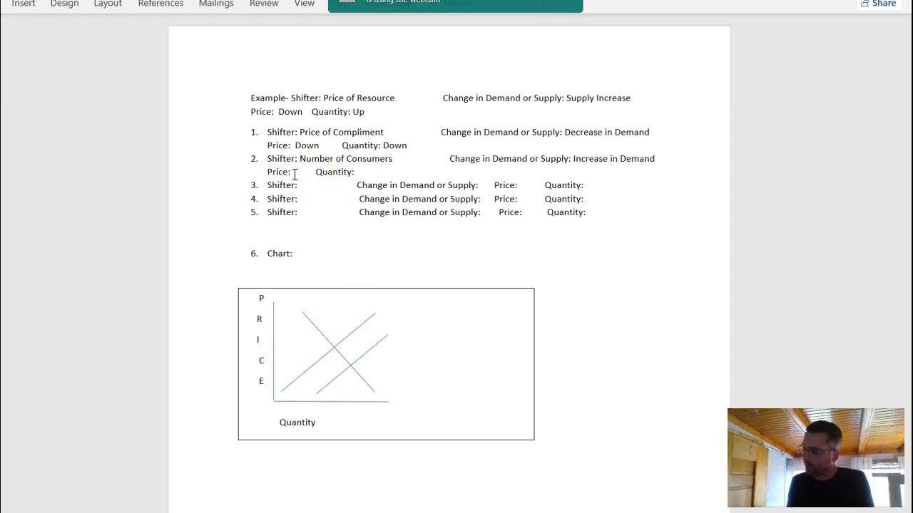
Answer item 2's price as Up and quantity as Up.
text(U)
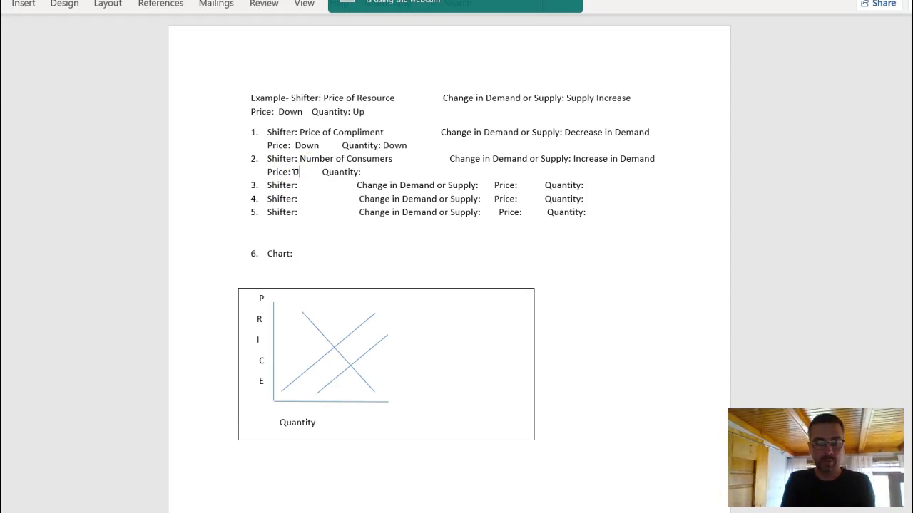
text(Up)
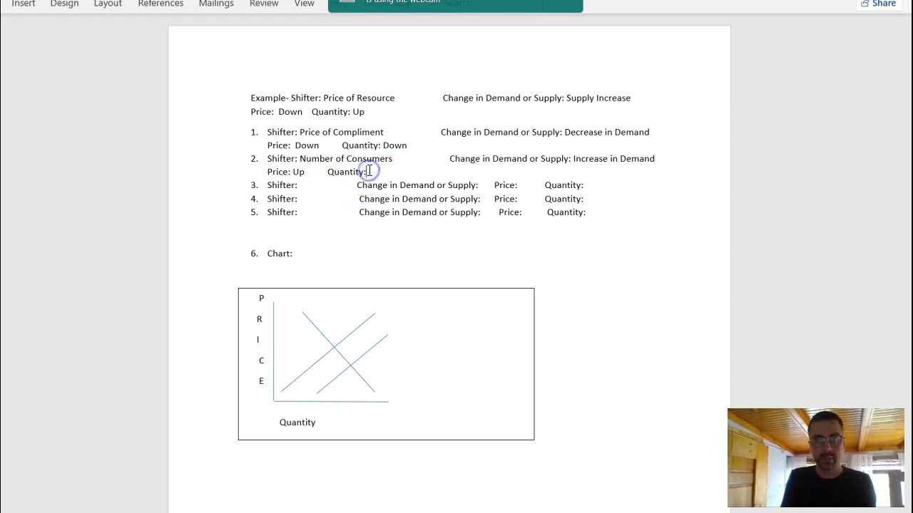
text(Up)
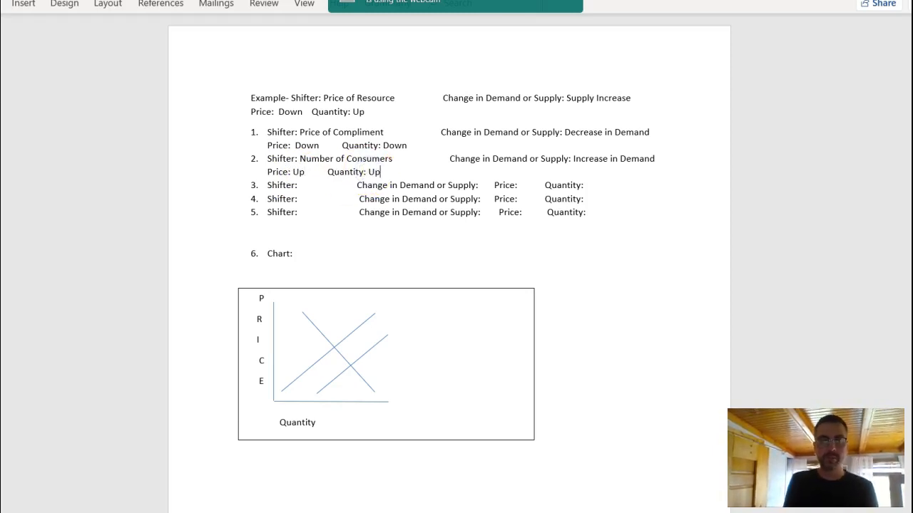